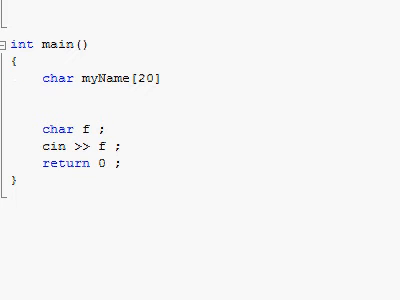
# - Fill char myName[20] with myName[0] through myName[8] character assignments, ending with '\0'
pyautogui.click(12, 100)
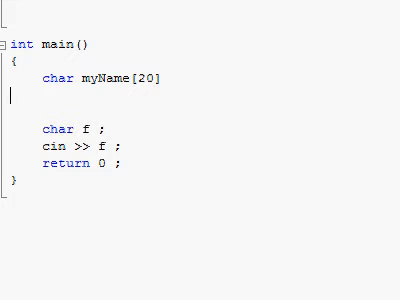
pyautogui.click(165, 79)
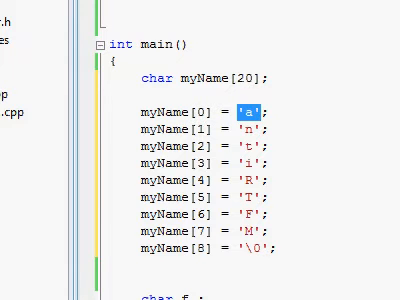
pyautogui.scroll(-3)
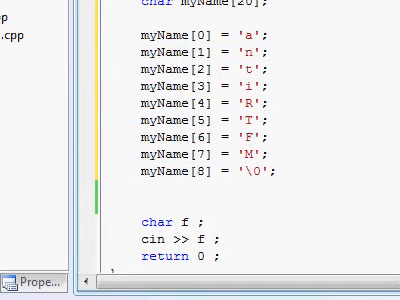
pyautogui.scroll(3)
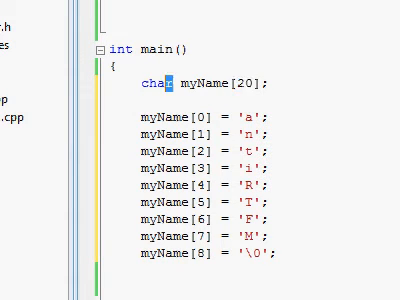
pyautogui.doubleClick(153, 86)
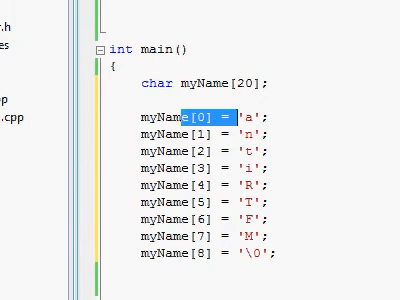
pyautogui.click(200, 130)
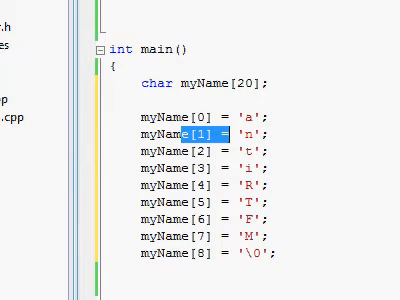
pyautogui.scroll(-3)
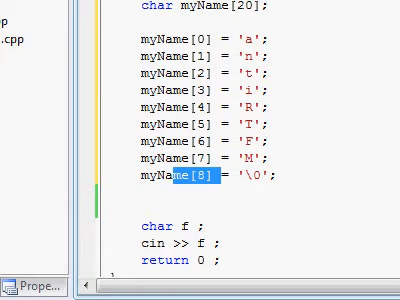
pyautogui.scroll(3)
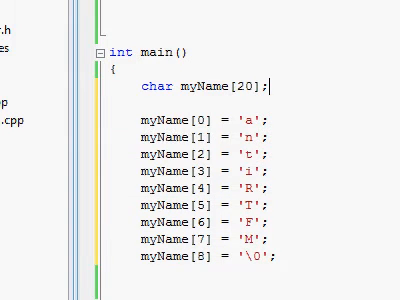
# - Give the char myName[20] declaration the initializer list { 'a', 'b', 'c' }
pyautogui.write('=')
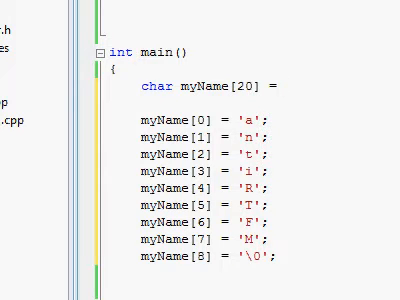
pyautogui.doubleClick(150, 83)
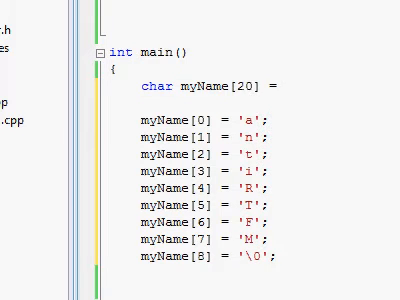
pyautogui.doubleClick(242, 86)
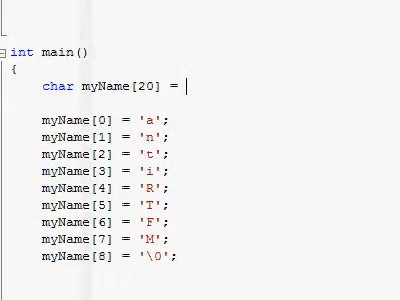
pyautogui.write('{')
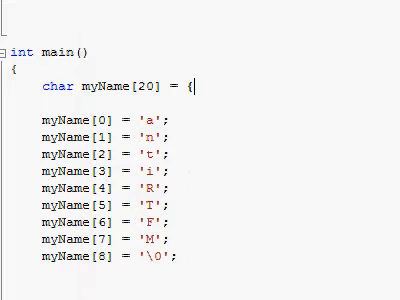
pyautogui.write('}')
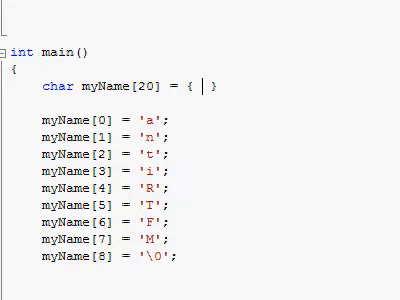
pyautogui.write("'a' 'b")
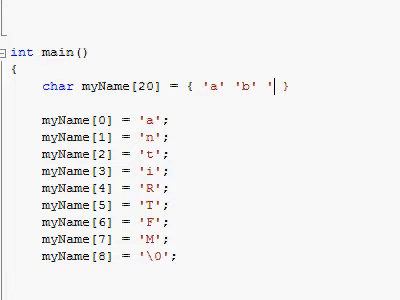
pyautogui.write("'c'")
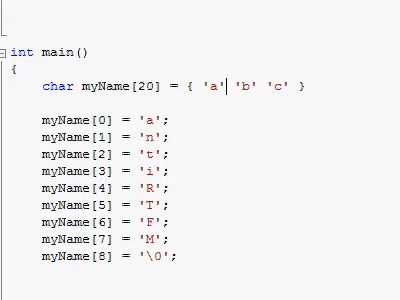
pyautogui.write(',')
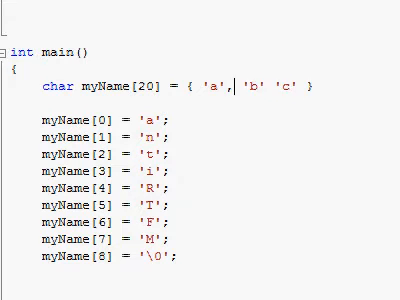
pyautogui.write(',')
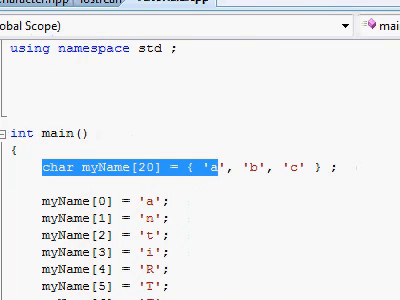
# - Change myName's type to int with values { 45, 345, 999, 12, 70 }, restoring int after a swap
pyautogui.scroll(-3)
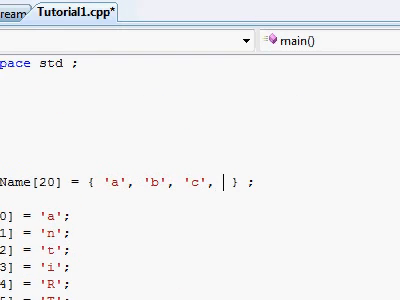
pyautogui.write("'t'")
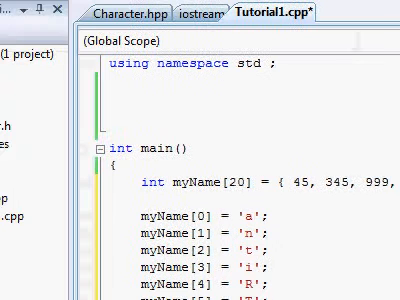
pyautogui.doubleClick(148, 182)
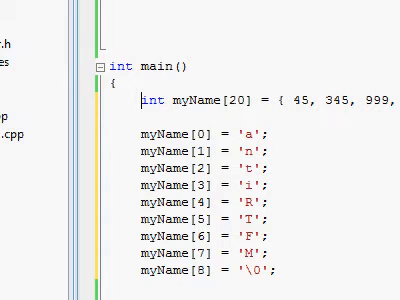
pyautogui.hscroll(-3)
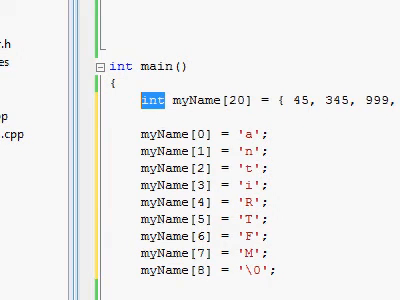
pyautogui.write('Ogre')
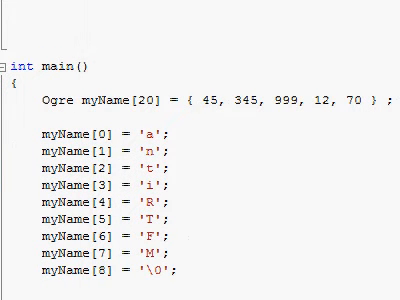
pyautogui.write('int myName')
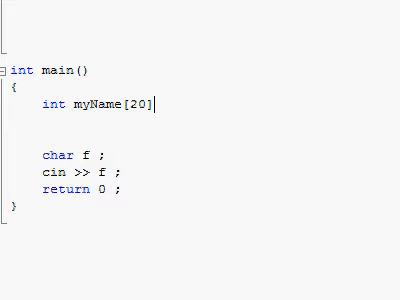
# - Add a second [20] dimension so the declaration reads int myName[20][20];
pyautogui.write('[')
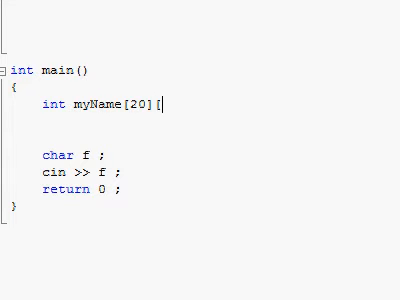
pyautogui.write('20]')
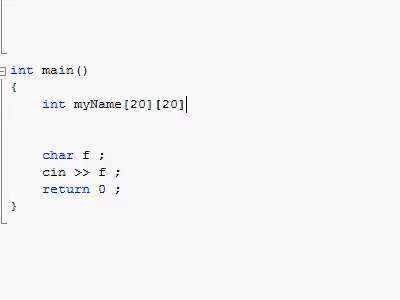
pyautogui.write(';')
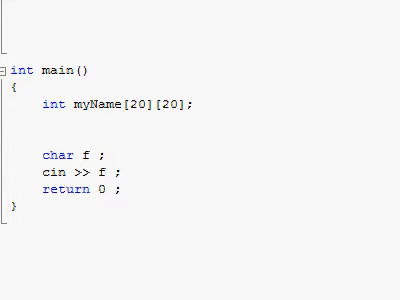
pyautogui.doubleClick(173, 107)
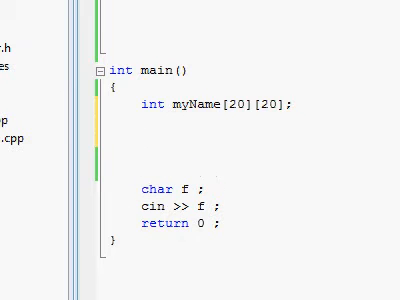
# - Write myName[8][13] = 9; below the declaration, then edit the declared dimensions toward [4][6]
pyautogui.write('myN')
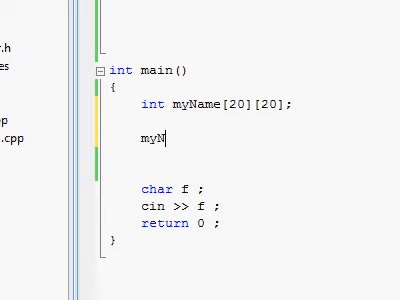
pyautogui.write('ame')
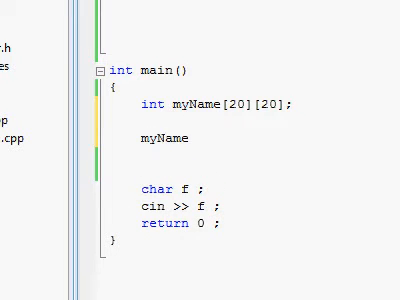
pyautogui.write('[')
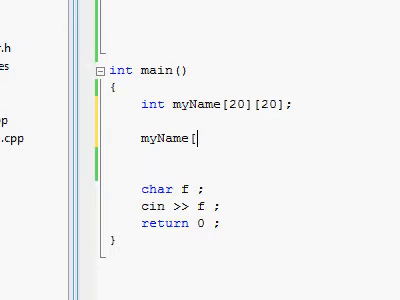
pyautogui.write('][]')
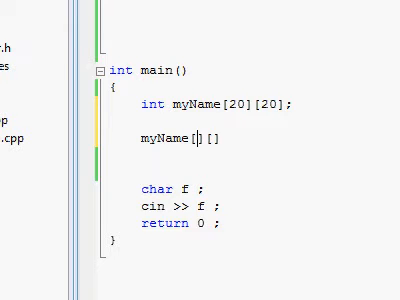
pyautogui.write('8')
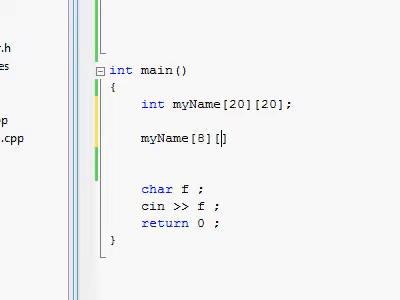
pyautogui.write('13')
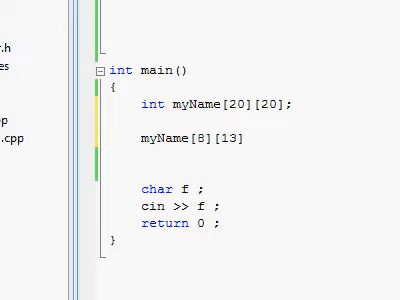
pyautogui.write('=')
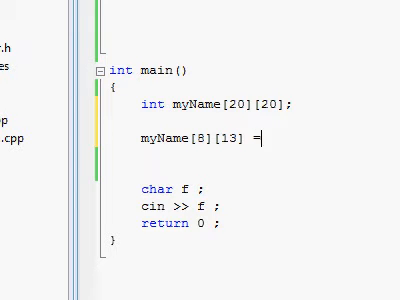
pyautogui.write('9')
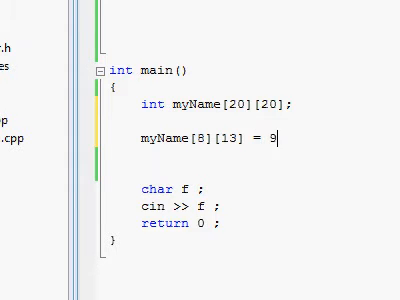
pyautogui.write(';')
pyautogui.click(220, 103)
pyautogui.write('4')
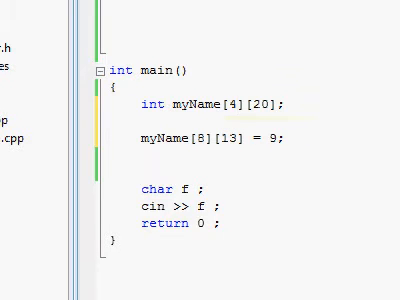
pyautogui.write('6')
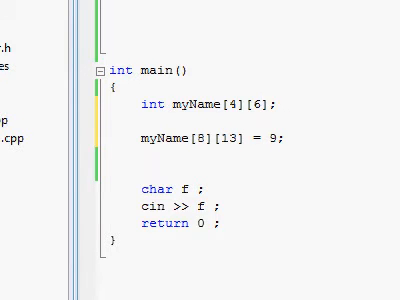
pyautogui.write('[9]')
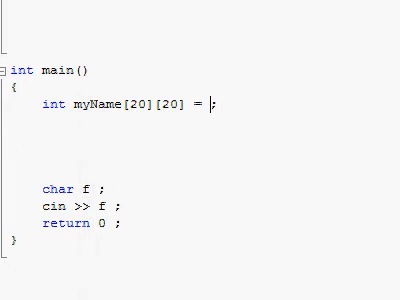
# - Type a brace-enclosed initializer for myName[20][20] with rows of 1, 2, 22, 87, 78
pyautogui.write('{')
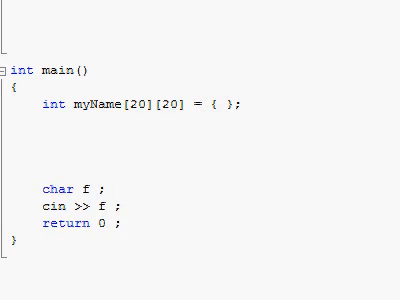
pyautogui.write('1, 2, 22, 87, 78 },')
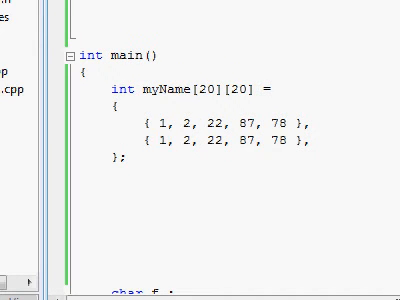
# - Select the myName[20][20] declaration together with its nested initializer block
pyautogui.doubleClick(187, 138)
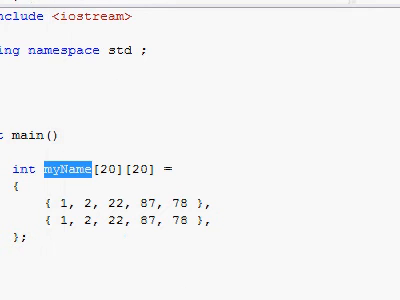
pyautogui.scroll(-3)
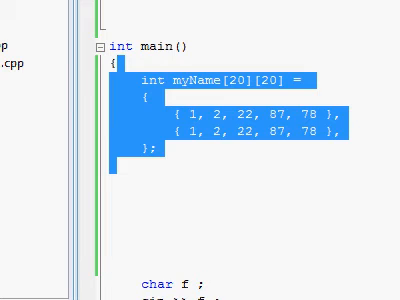
# - Delete the selected myName array code and add #include <string> beneath <iostream>
pyautogui.press('Delete')
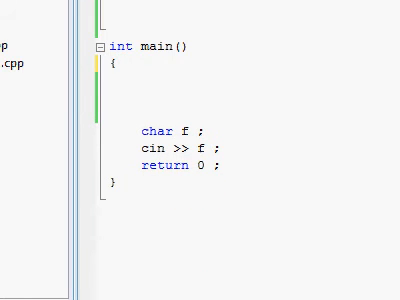
pyautogui.scroll(3)
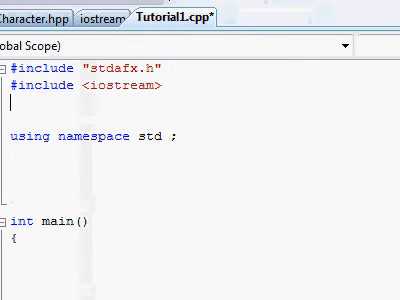
pyautogui.write('#include <string>')
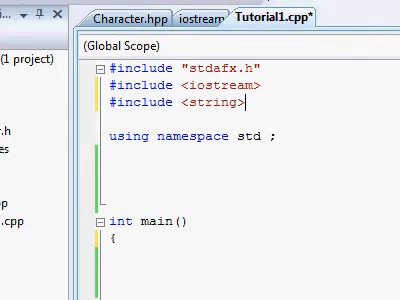
pyautogui.doubleClick(211, 100)
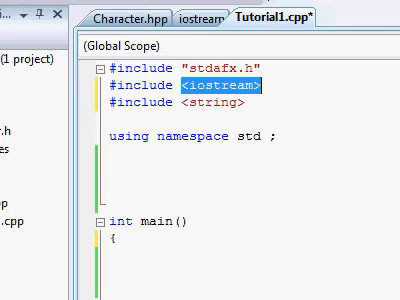
pyautogui.doubleClick(215, 103)
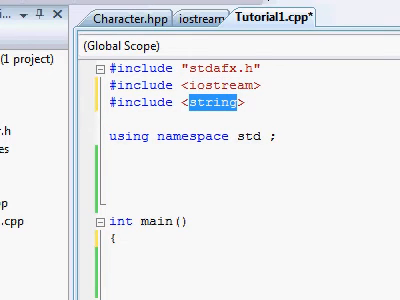
pyautogui.scroll(-3)
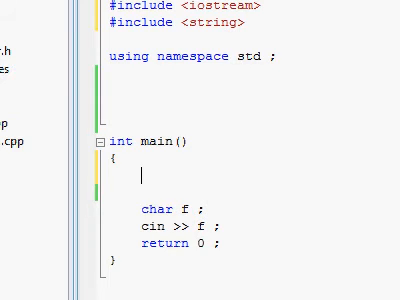
pyautogui.scroll(3)
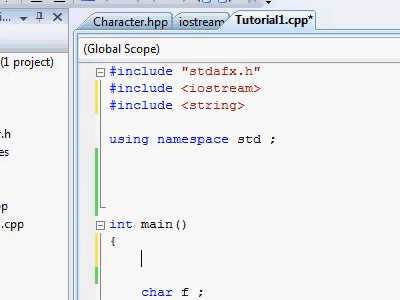
pyautogui.doubleClick(252, 141)
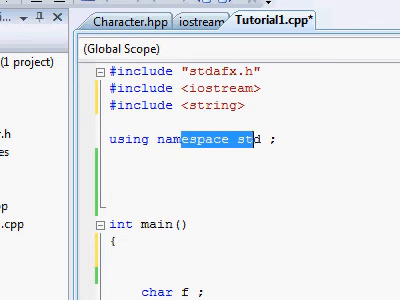
# - Type the string x declaration as the first line inside main
pyautogui.scroll(-3)
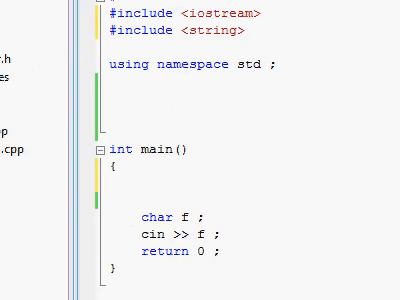
pyautogui.write('strin')
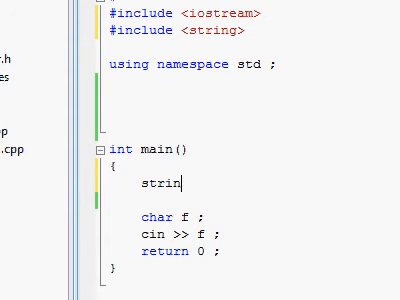
pyautogui.write('g')
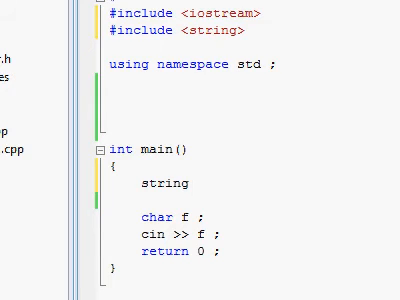
pyautogui.click(185, 183)
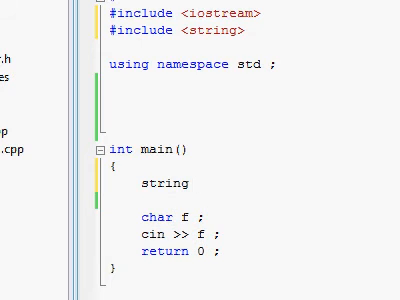
pyautogui.doubleClick(167, 184)
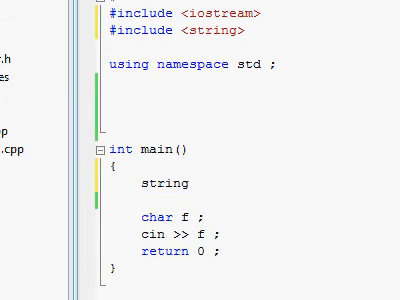
pyautogui.click(192, 183)
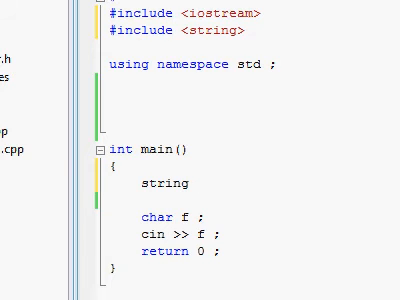
pyautogui.doubleClick(162, 184)
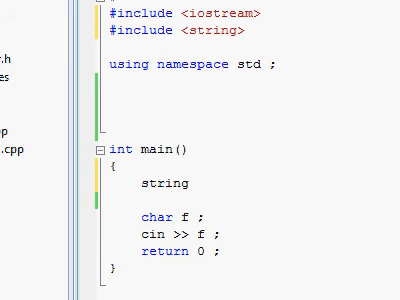
pyautogui.click(195, 184)
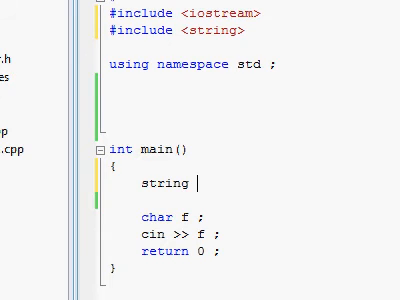
# - Finish the string x and int c declarations and assign x = "antiRTFM";
pyautogui.write('x;')
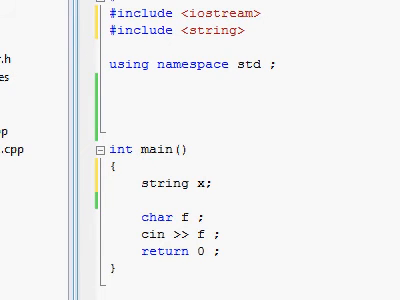
pyautogui.write('int')
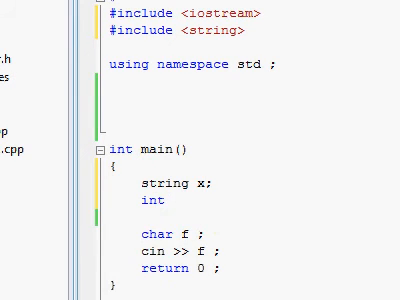
pyautogui.write('c;')
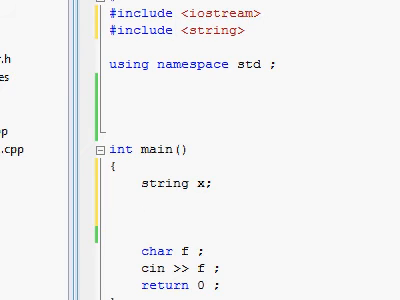
pyautogui.write('x =')
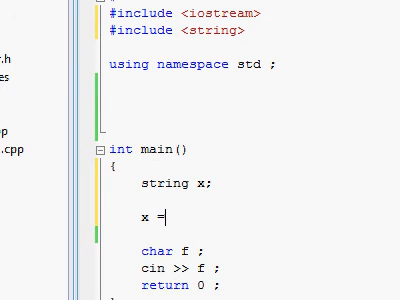
pyautogui.write('"a')
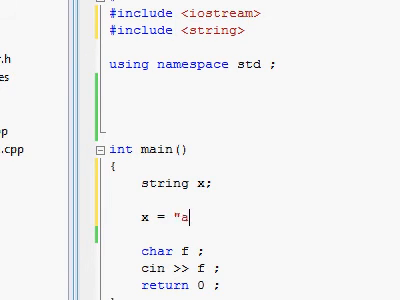
pyautogui.write('ntiRTF')
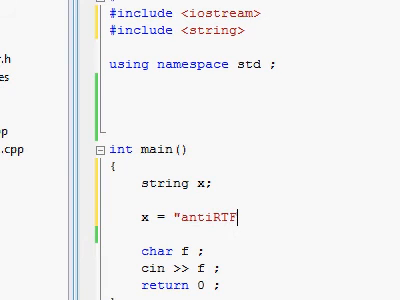
pyautogui.write('M')
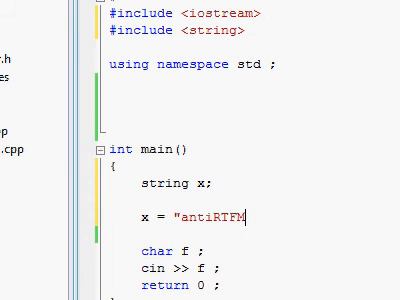
pyautogui.write('";')
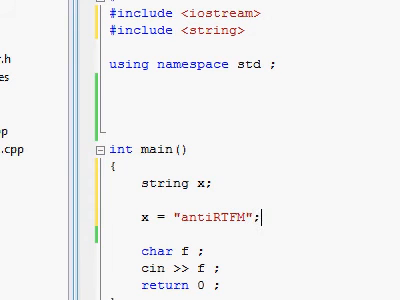
# - Add a scratch c = 5; line, then delete it and highlight the antiRTFM literal
pyautogui.press('enter')
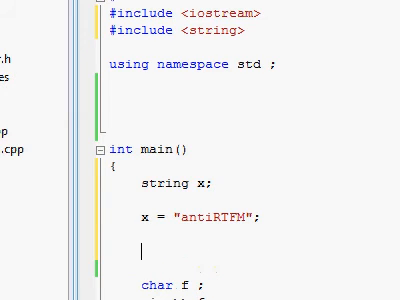
pyautogui.write('c =')
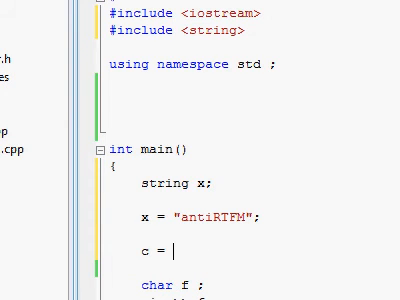
pyautogui.write('5;')
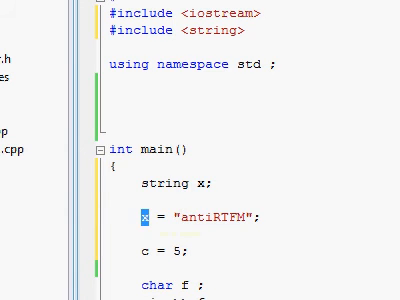
pyautogui.doubleClick(162, 185)
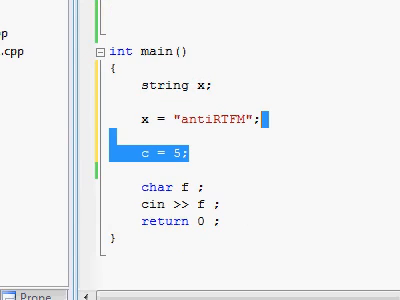
pyautogui.press('Delete')
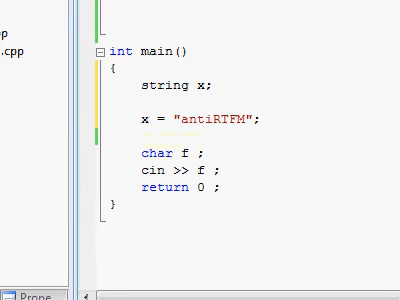
pyautogui.doubleClick(143, 117)
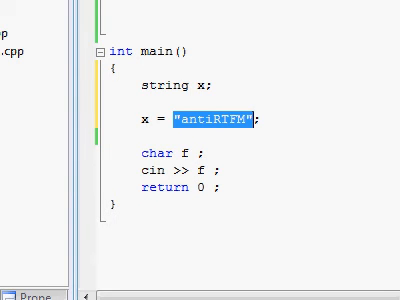
pyautogui.click(213, 124)
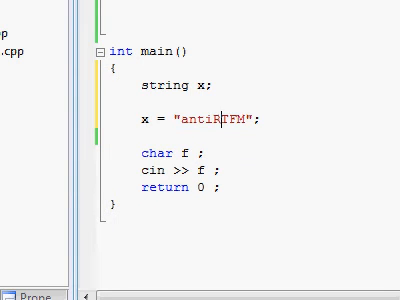
pyautogui.write('cout')
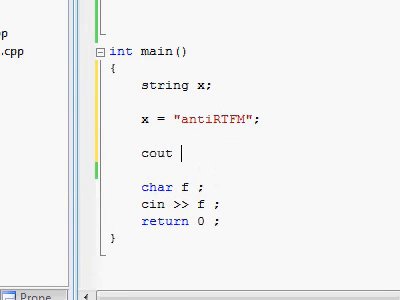
pyautogui.write('<<')
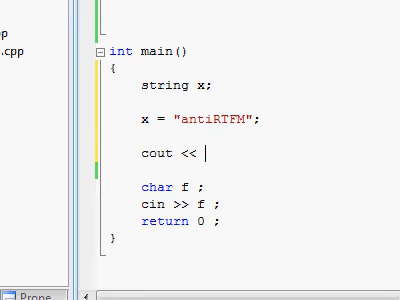
pyautogui.write('x')
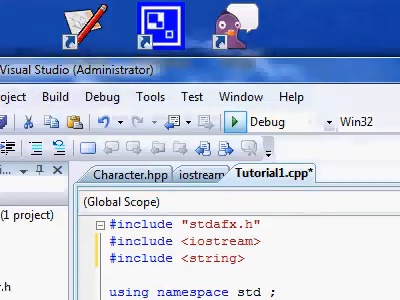
pyautogui.scroll(-3)
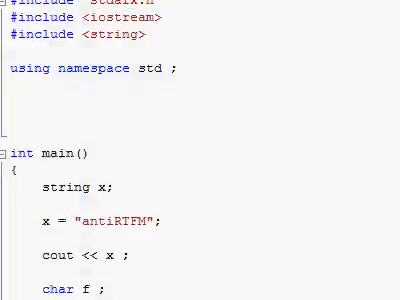
pyautogui.scroll(-3)
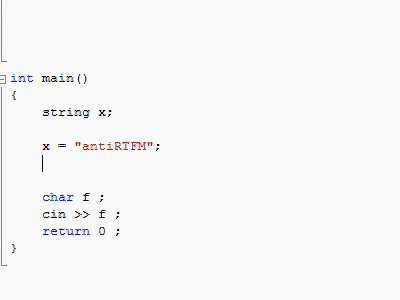
# - Write the name prompt, cin >> x, and the "your name is" echo in main
pyautogui.write('int 77')
pyautogui.write('cout << "\\nyour name is " << x;')
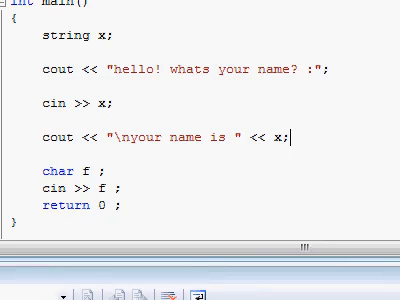
pyautogui.scroll(3)
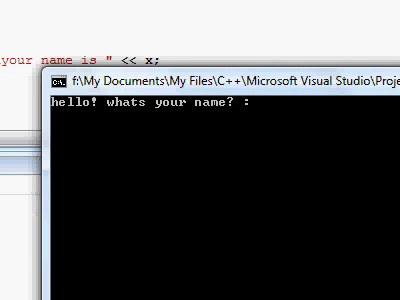
# - Enter antiRTFM as the name at the console prompt
pyautogui.write('antiR')
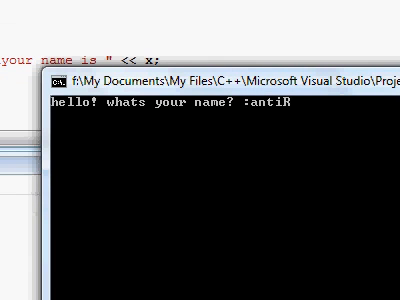
pyautogui.write('TFM')
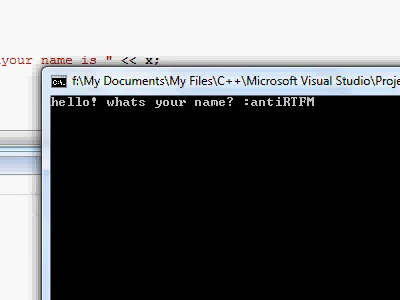
pyautogui.press('Return')
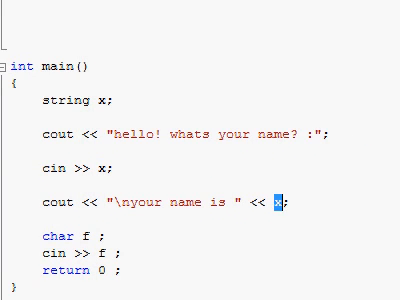
# - Scroll through the <string> header's basic_string operator templates
pyautogui.scroll(3)
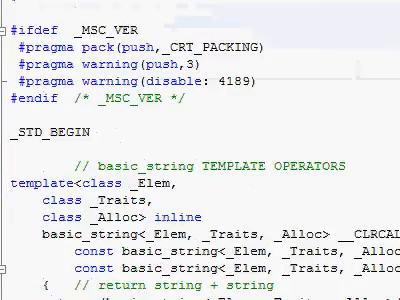
pyautogui.scroll(-3)
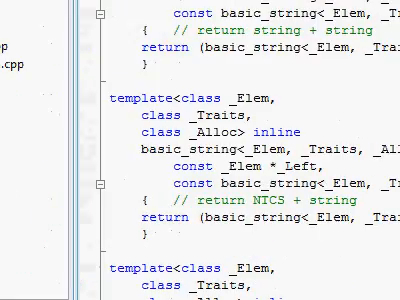